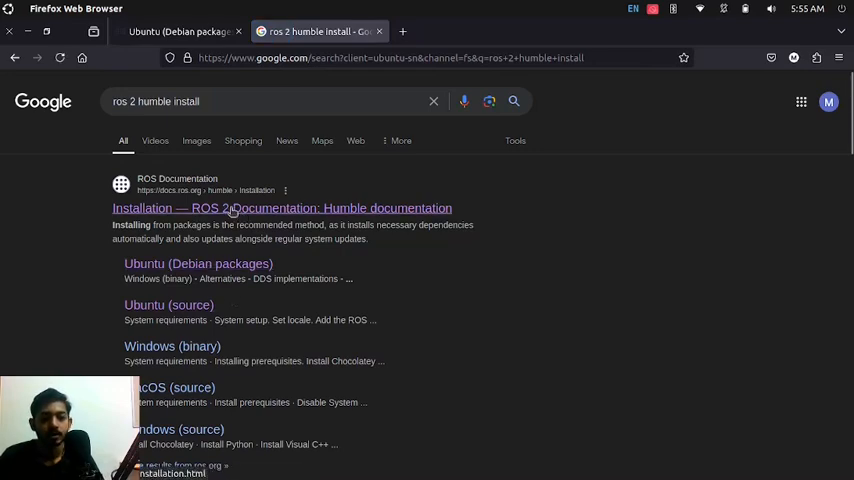
- Open the 'Installation — ROS 2 Documentation: Humble' result from the Google search
left_click(282, 208)
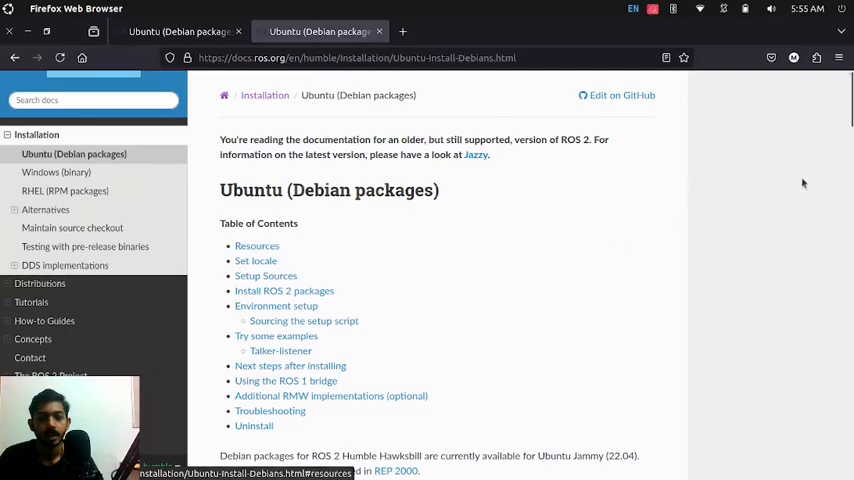
- Scroll the installation guide down toward the Setup Sources instructions
scroll("down", 3)
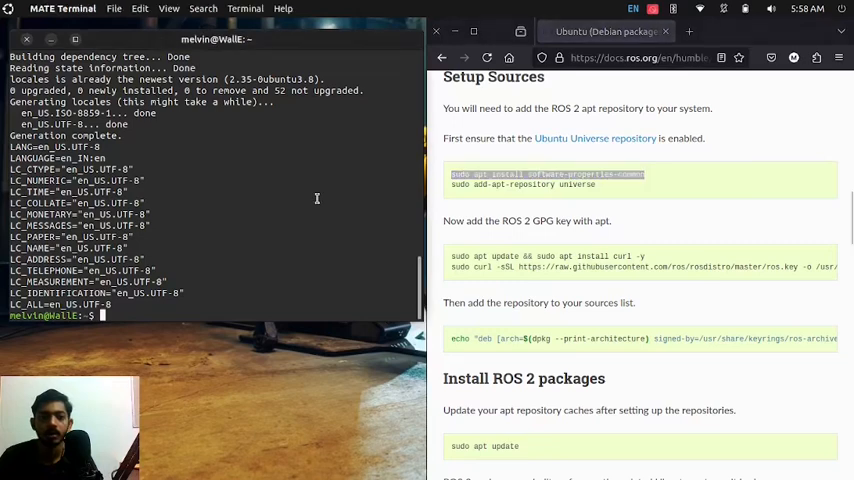
- Paste the software-properties-common command into the terminal and run it
right_click(317, 198)
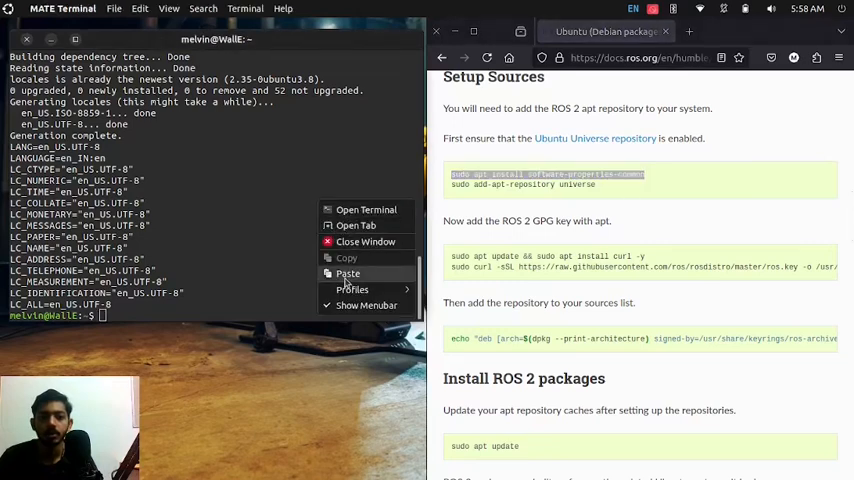
left_click(347, 273)
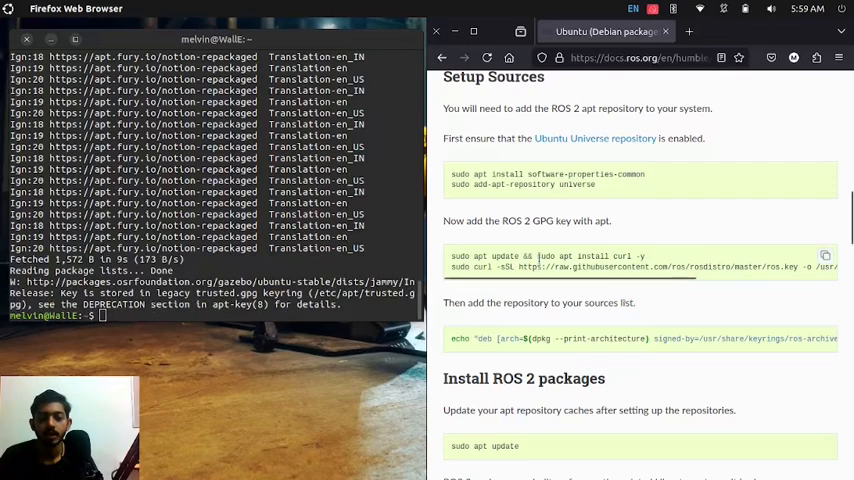
- Run the curl install command and paste the ROS 2 repository sources-list command
double_click(545, 256)
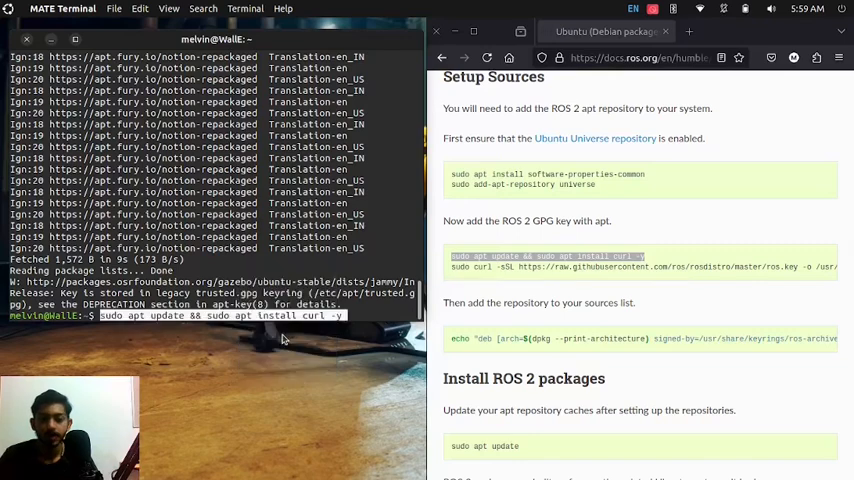
key("Return")
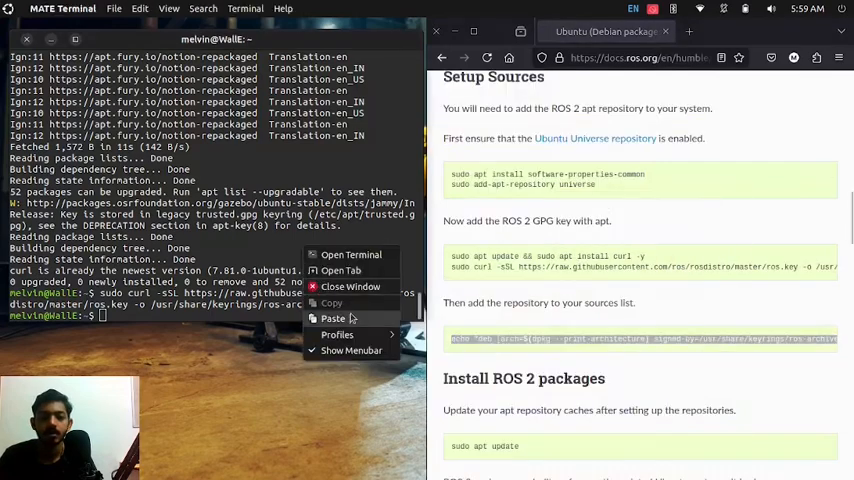
left_click(333, 318)
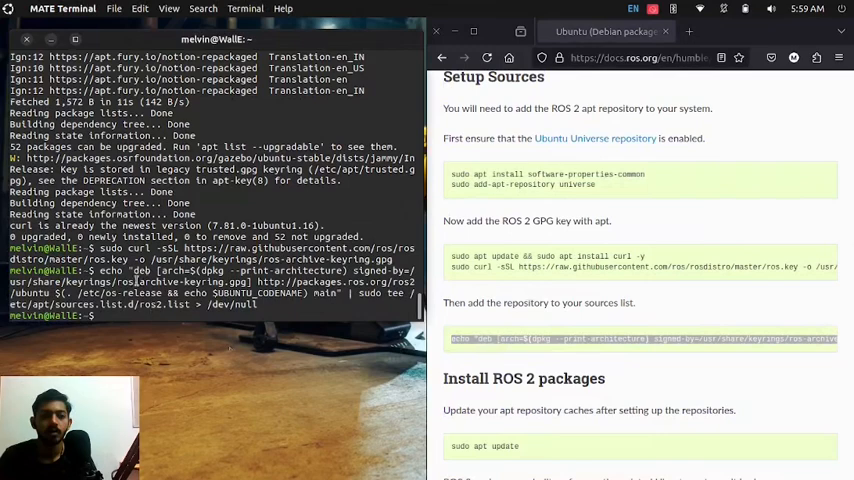
- Scroll to Install ROS 2 packages and paste 'sudo apt update' into the terminal
scroll("down", 3)
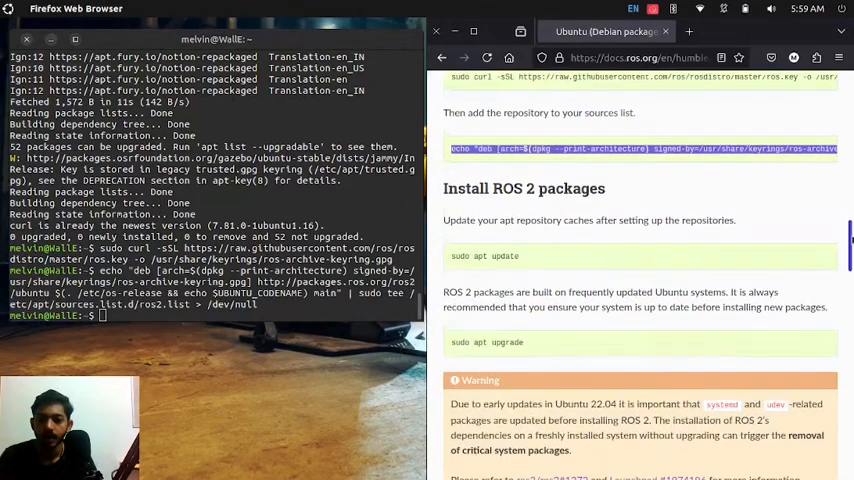
right_click(470, 245)
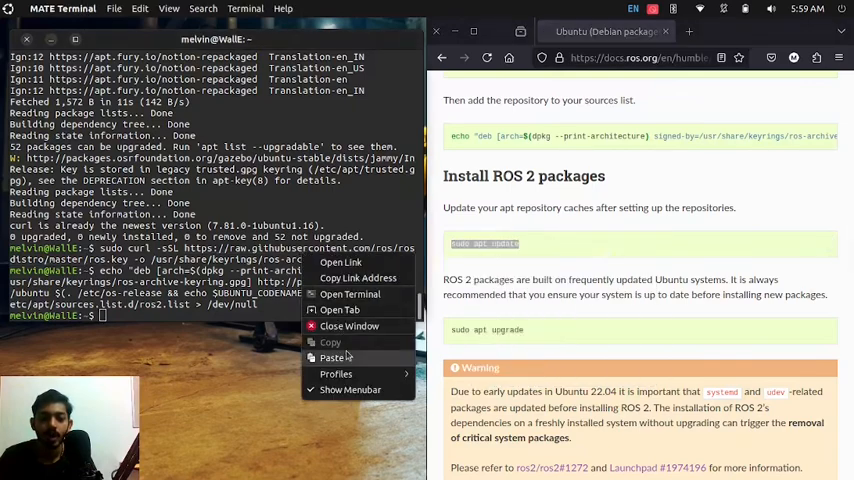
left_click(335, 357)
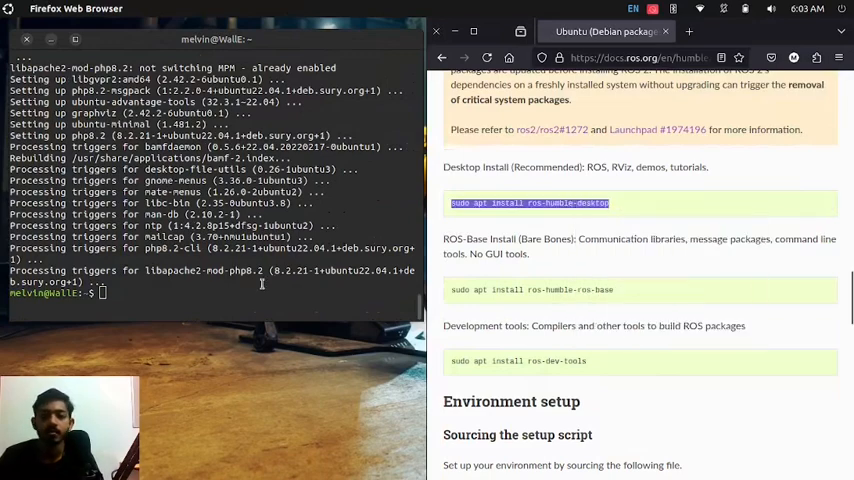
- Run 'sudo apt install ros-humble-desktop'
type("sudo apt install ros-humble-desktop")
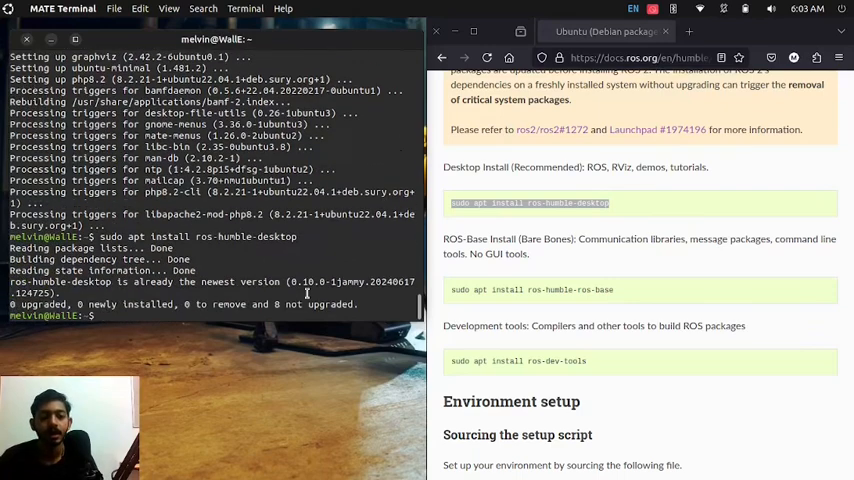
key("Return")
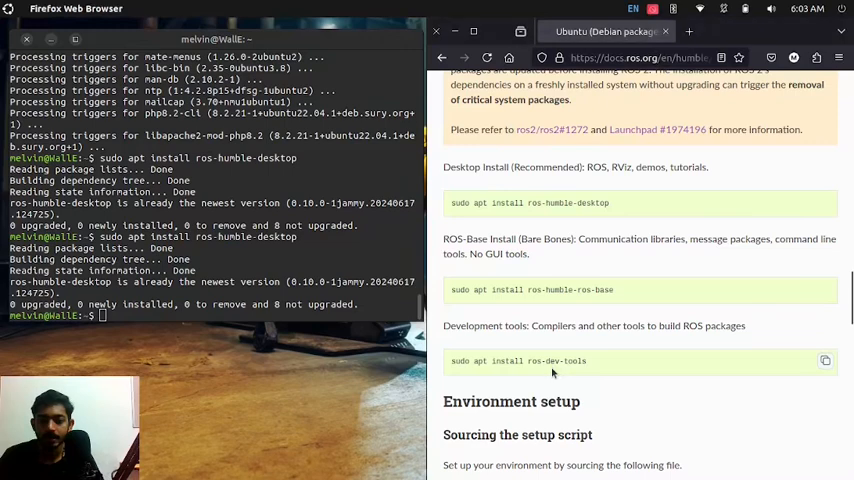
- Open the terminal's context menu to clear the earlier installation output
right_click(520, 361)
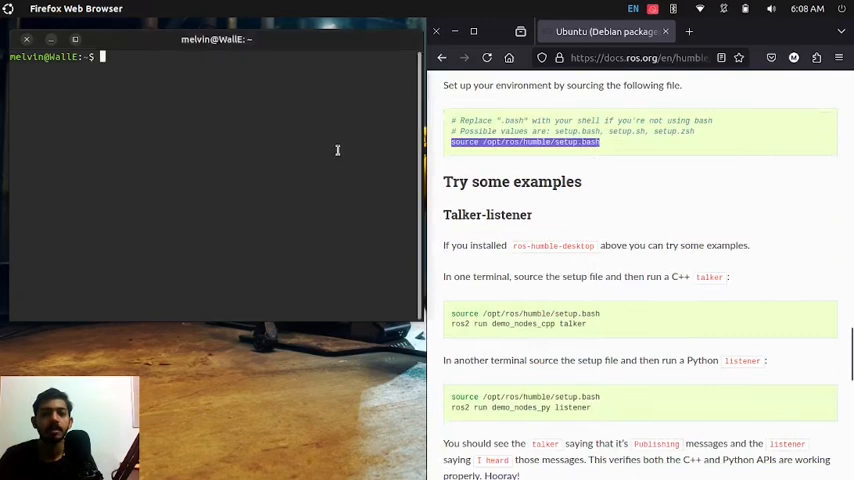
- Source /opt/ros/humble/setup.bash, run the demo_nodes_cpp talker, then stop it with Ctrl+C
type("source /opt/ros/humble/setup.bash")
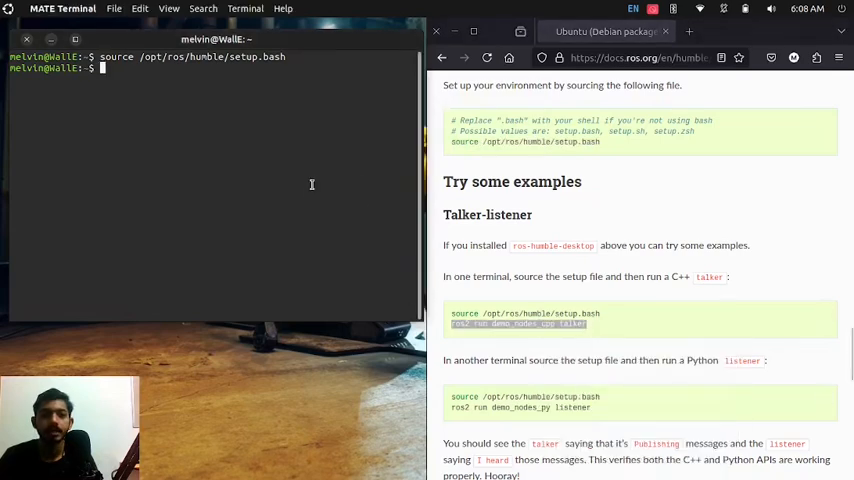
type("ros2 run demo_nodes_cpp talker")
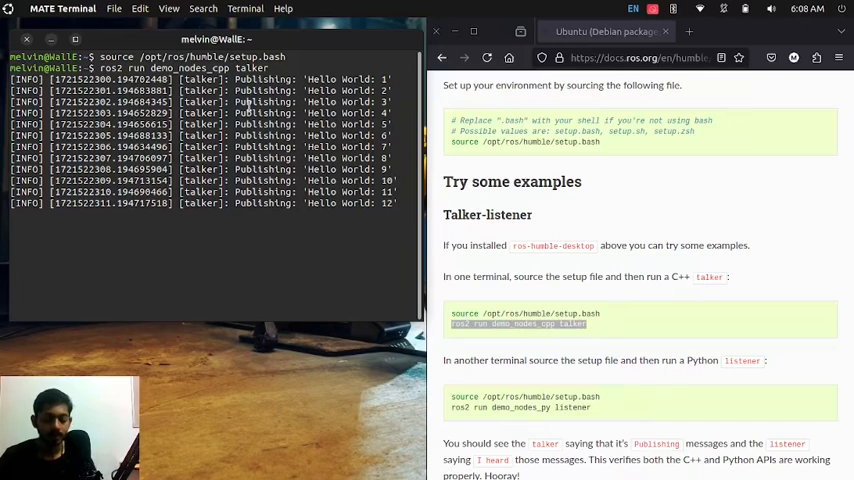
key("ctrl+c")
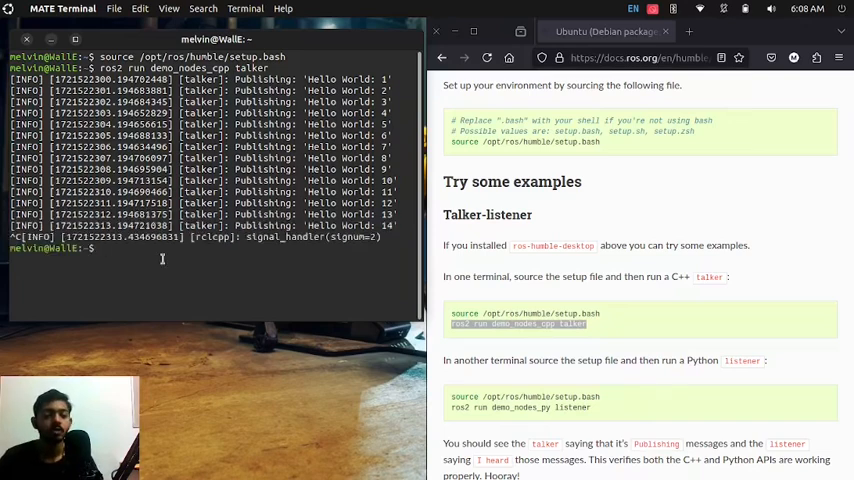